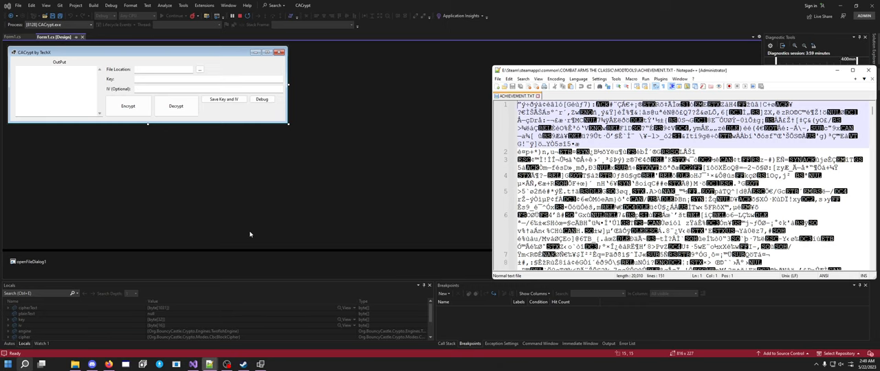
mouse_move(783, 73)
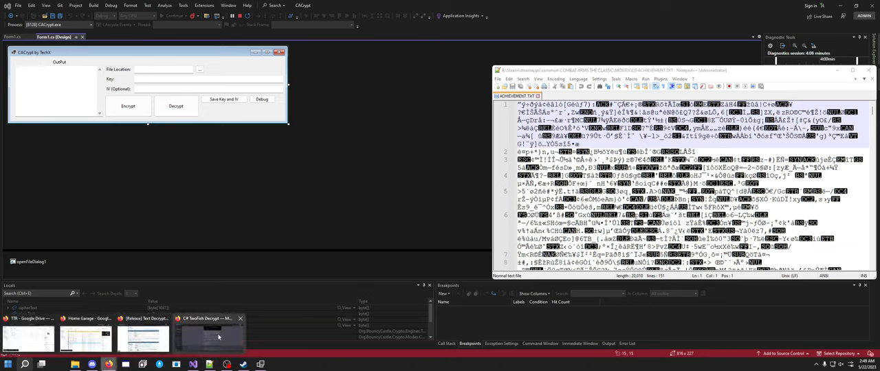
- Bring up the ChatGPT C# TwoFish Decrypt thread and scroll to the Bouncy Castle TwofishDecryptor code
click(209, 333)
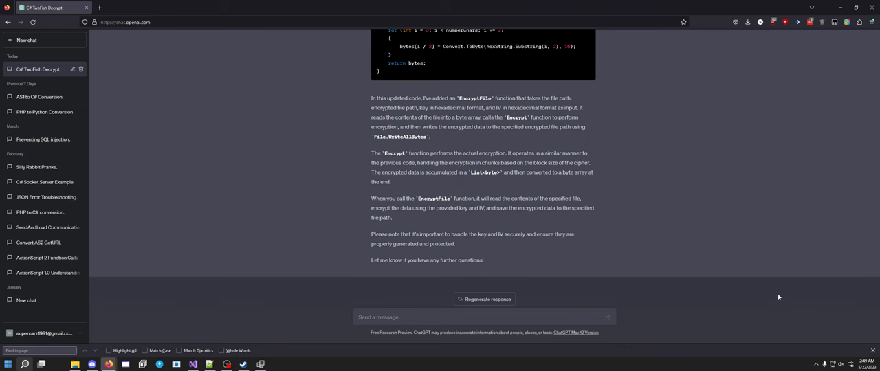
scroll(down, 3)
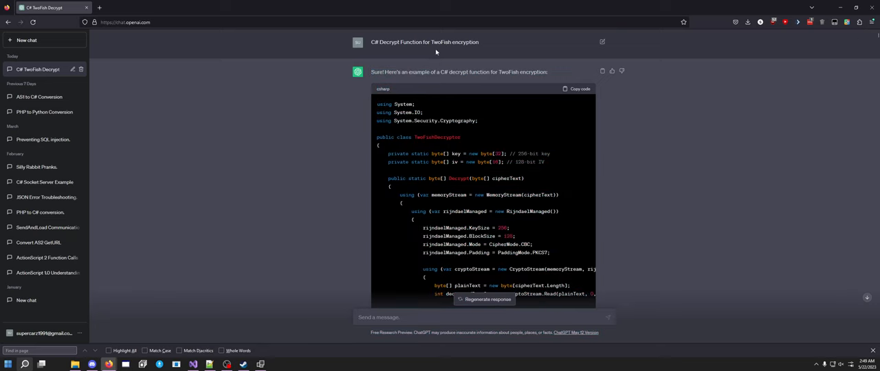
scroll(down, 3)
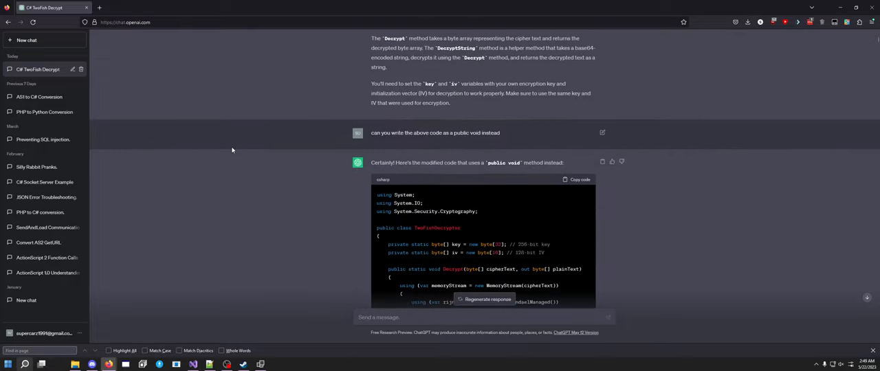
scroll(down, 3)
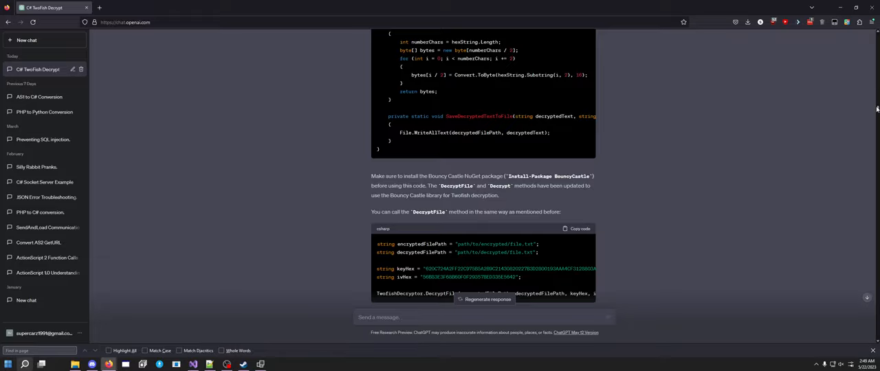
scroll(down, 3)
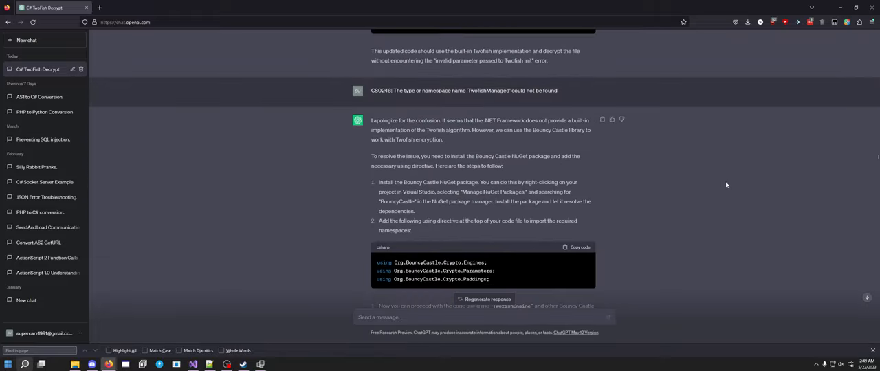
scroll(down, 3)
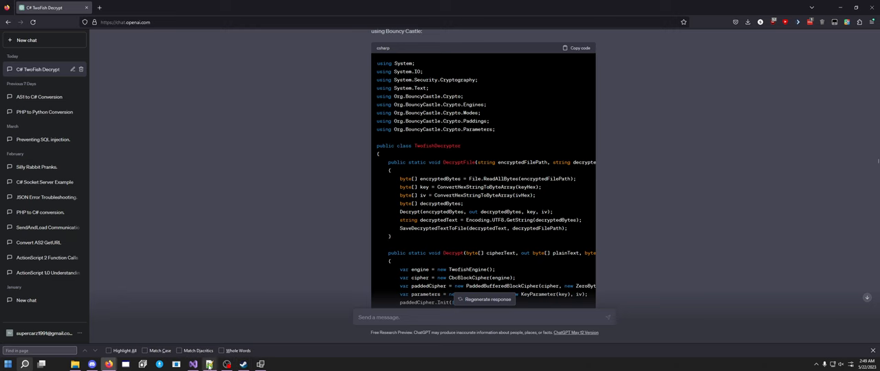
click(209, 363)
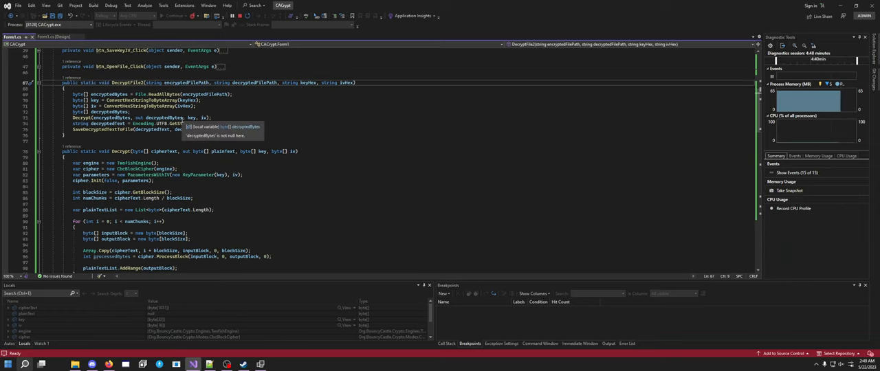
- Scroll Form1.cs down to the Decrypt method and select its chunk-processing for loop
scroll(down, 3)
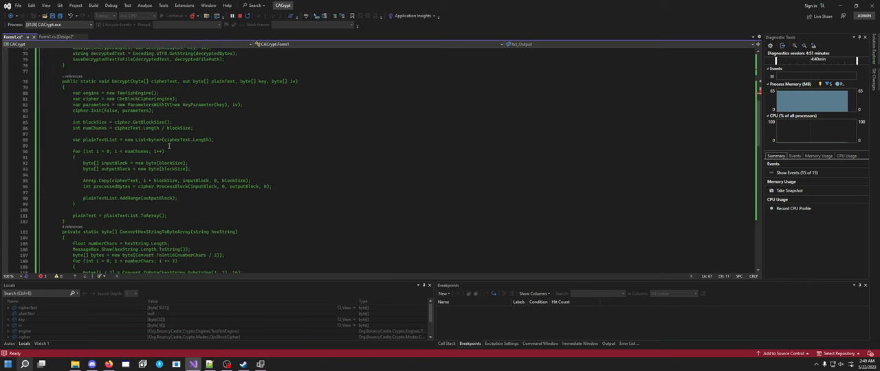
scroll(down, 3)
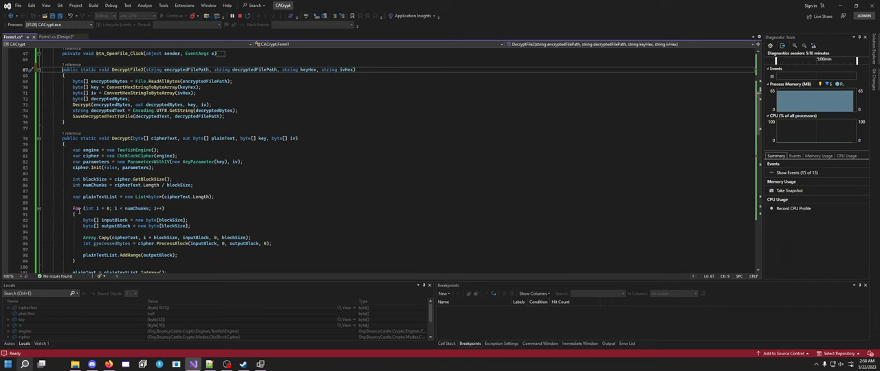
drag(69, 209, 182, 261)
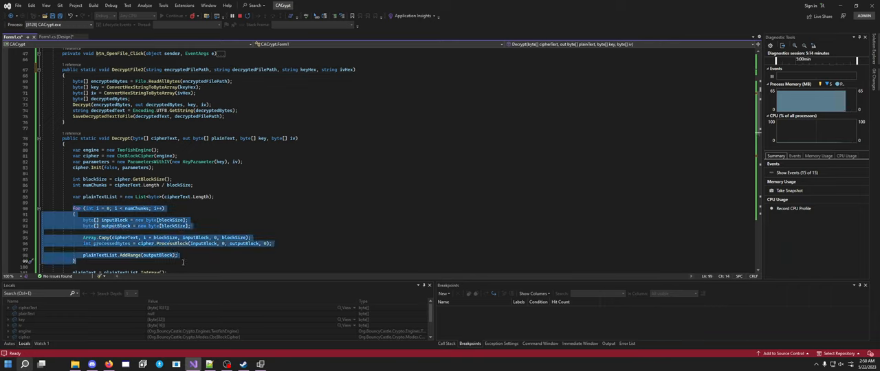
mouse_move(90, 208)
text(long block)
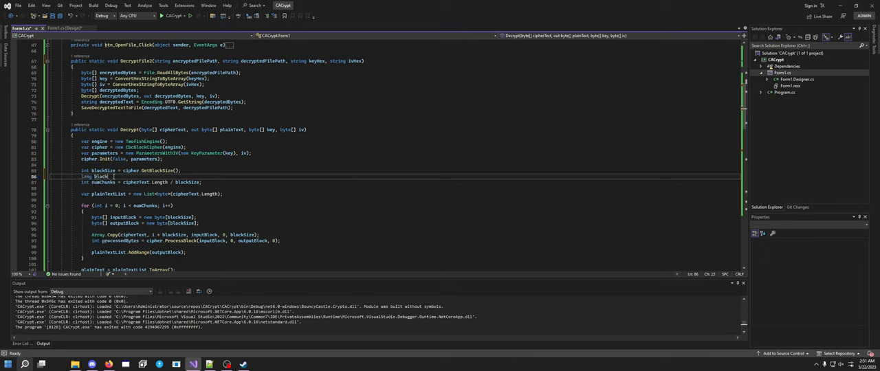
- Comment out the int blockSize and numChunks lines and redeclare them, the loop counter and processedBytes as long
text(cipher.GetBlockSize();)
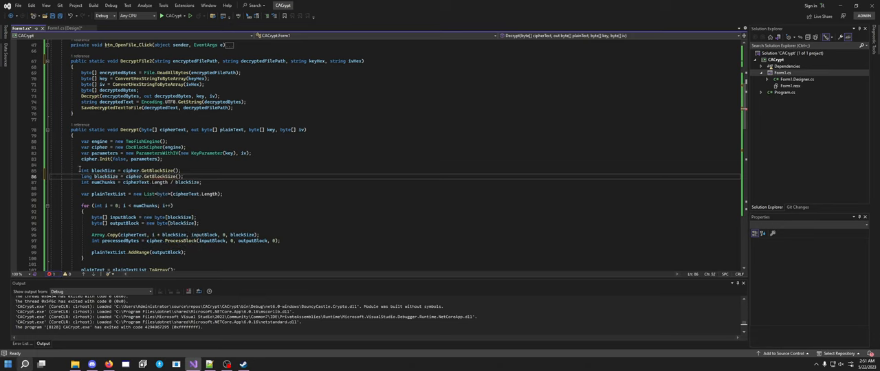
text(//)
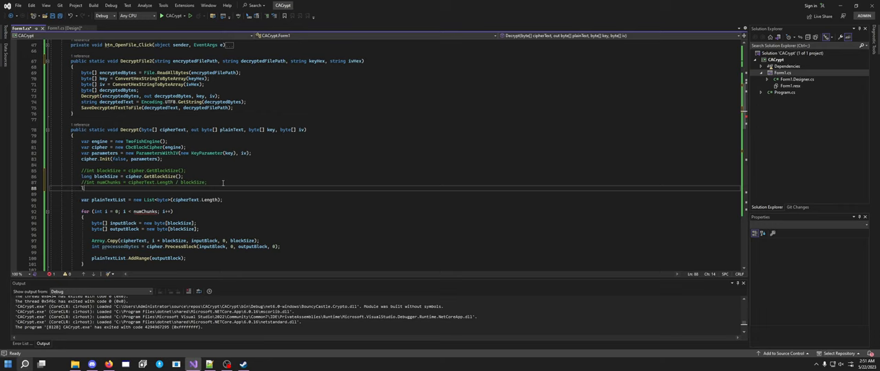
text(long numChunks)
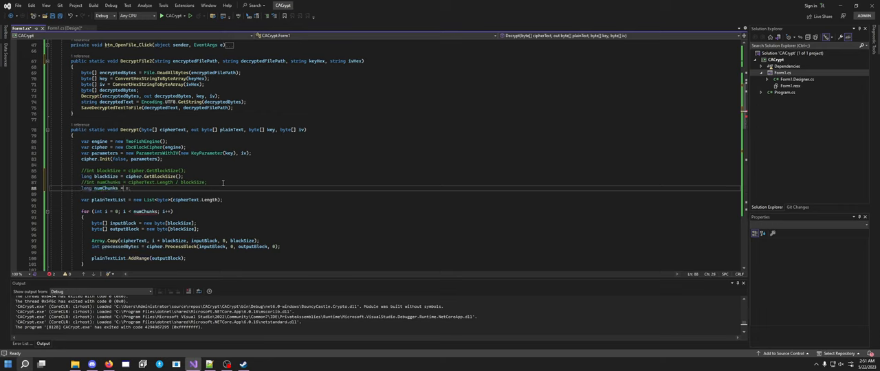
text(cipherText.Length / blockSize;)
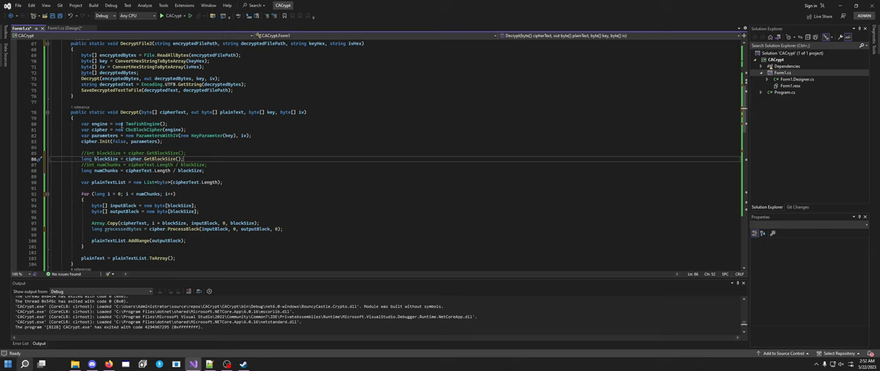
- Rebuild and run CACrypt, load ACHIEVEMENT.TXT, decrypt it and dismiss the 64 message
click(163, 15)
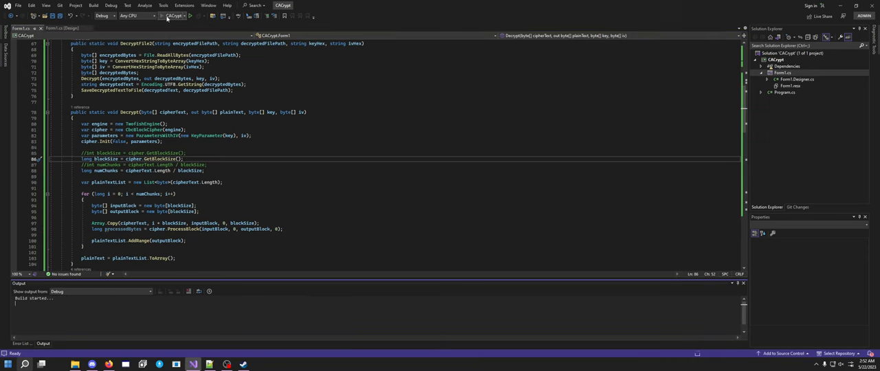
click(182, 16)
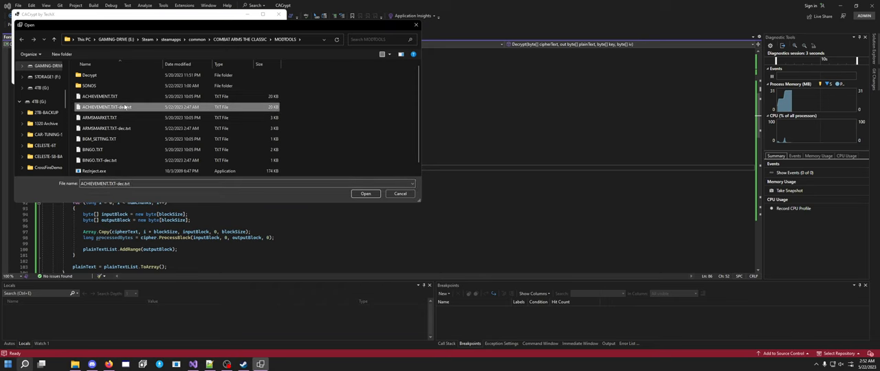
click(365, 193)
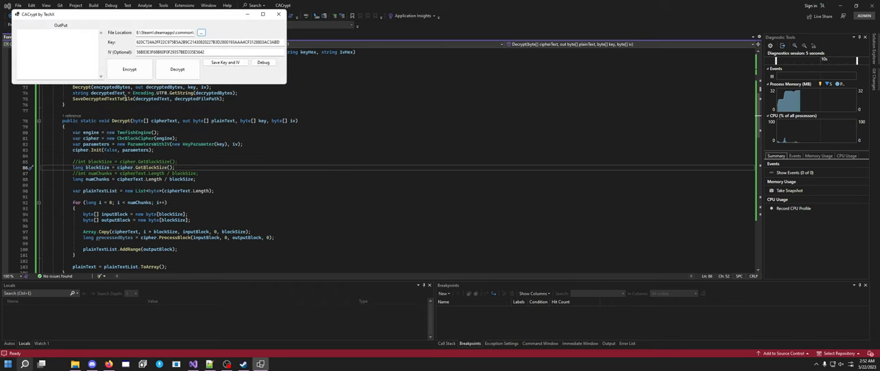
click(177, 69)
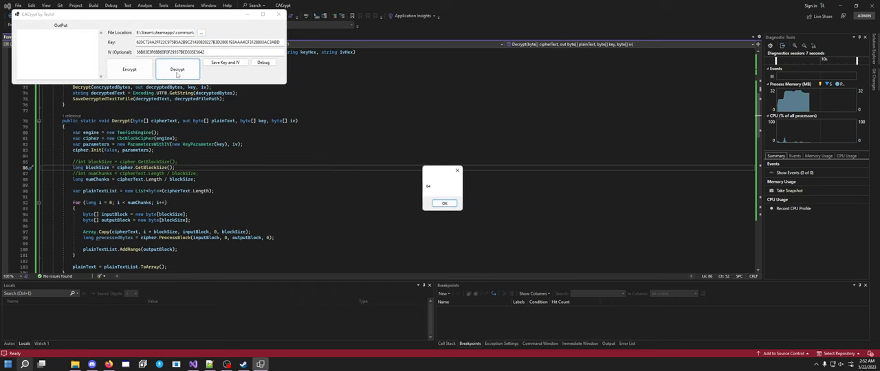
click(444, 202)
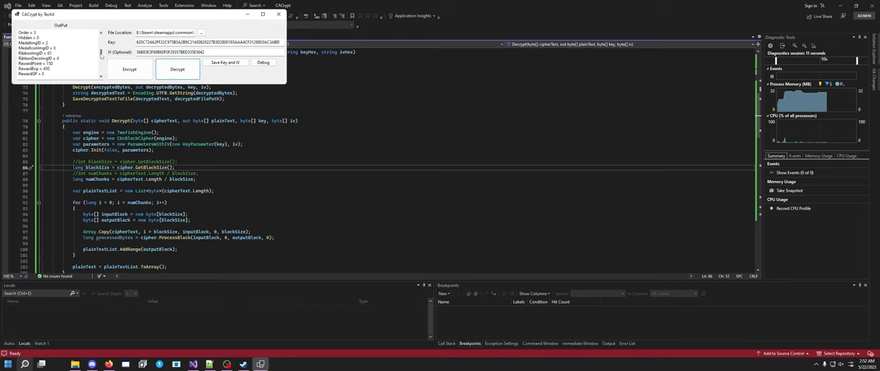
click(177, 70)
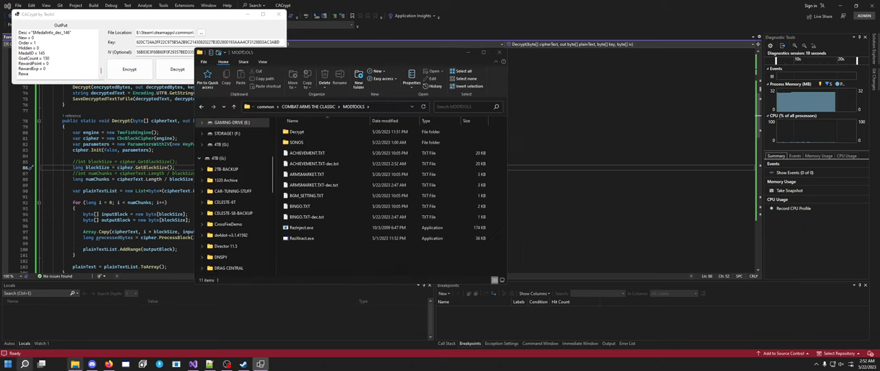
- Open ACHIEVEMENT.TXT-dec.txt in Notepad++ and scroll to its abrupt end at line 1303
click(307, 153)
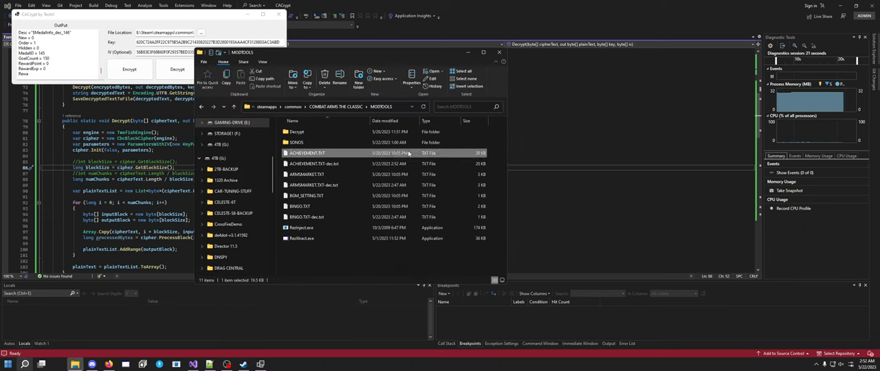
click(313, 163)
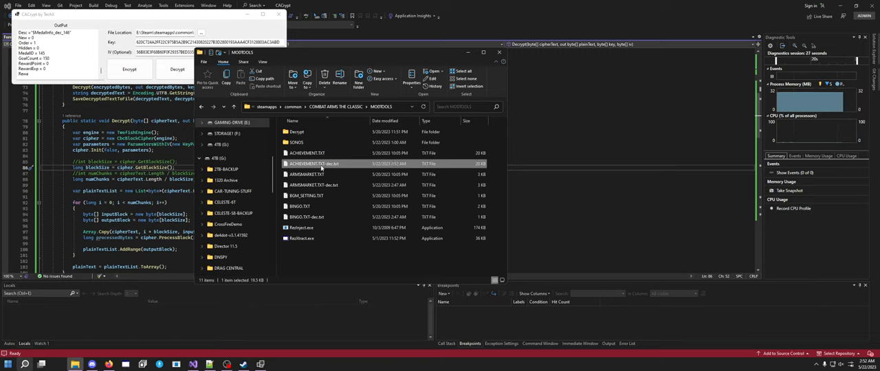
double_click(314, 163)
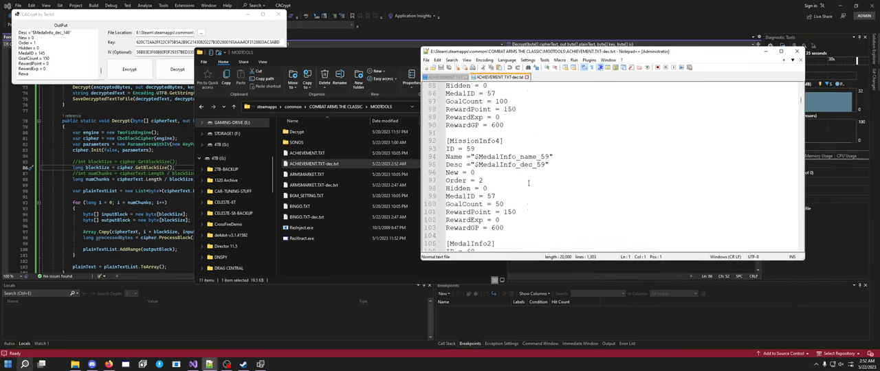
scroll(down, 3)
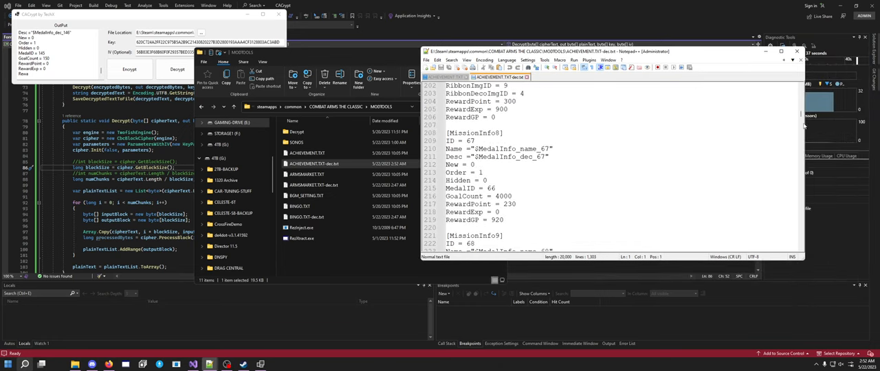
scroll(down, 3)
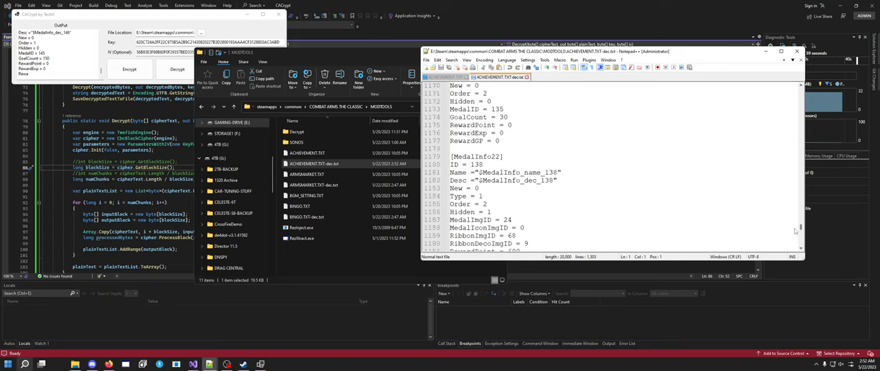
scroll(down, 3)
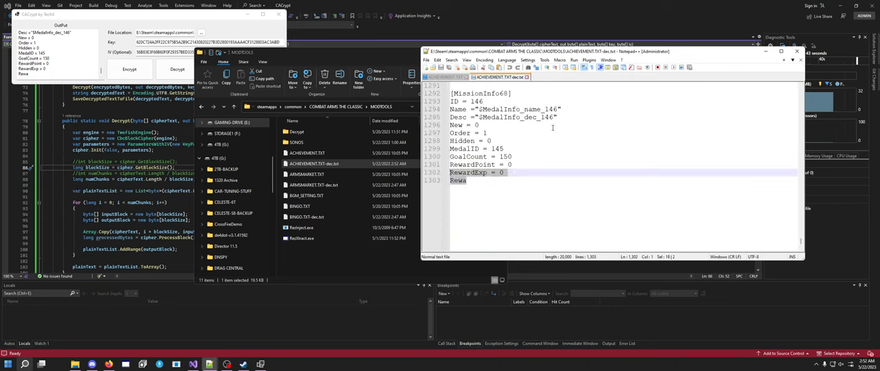
scroll(down, 3)
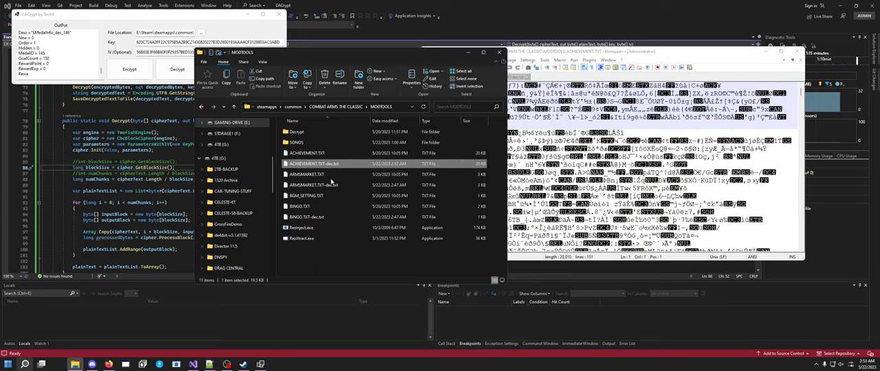
mouse_move(361, 264)
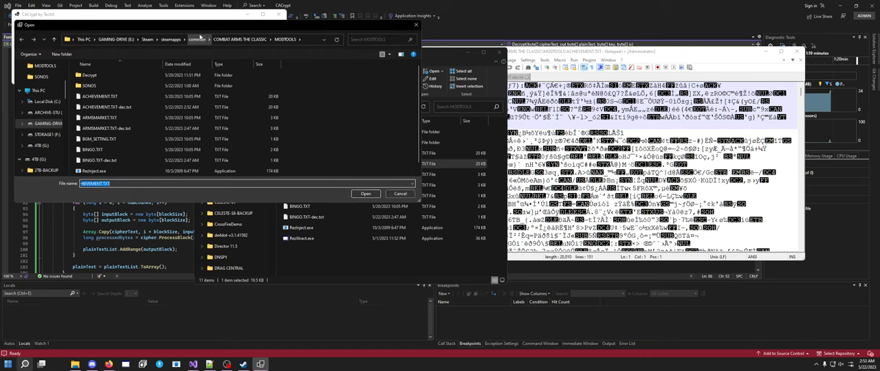
- Open the decrypted achievements file in CACrypt and encrypt it into ACHIEVEMENT.TXT-dec.txt-enc.txt
click(366, 194)
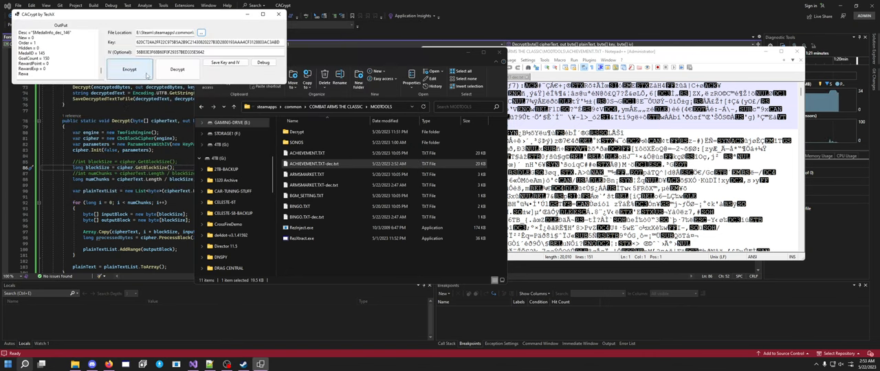
click(129, 69)
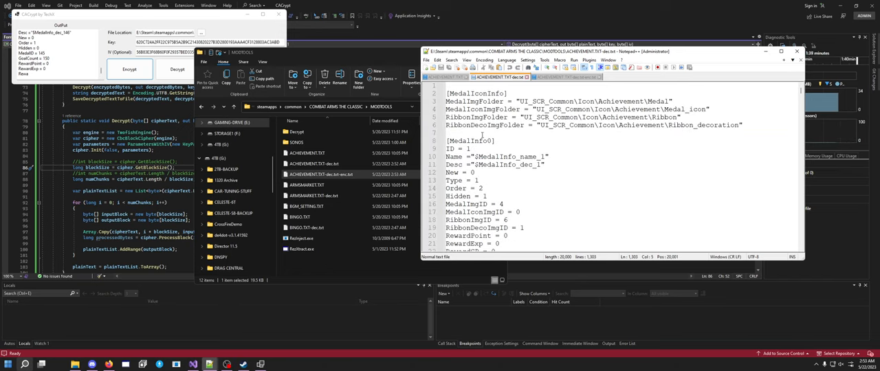
- Copy the roughly 6 MB WEAPONS.TXT into the MODTOOLS folder and select it in CACrypt
scroll(down, 3)
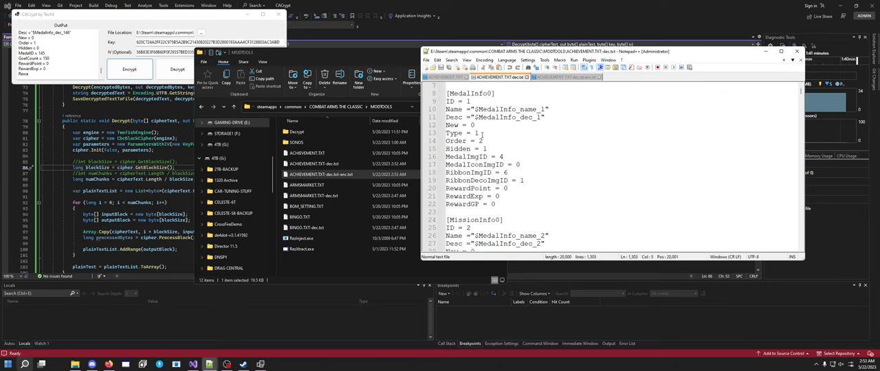
scroll(up, 3)
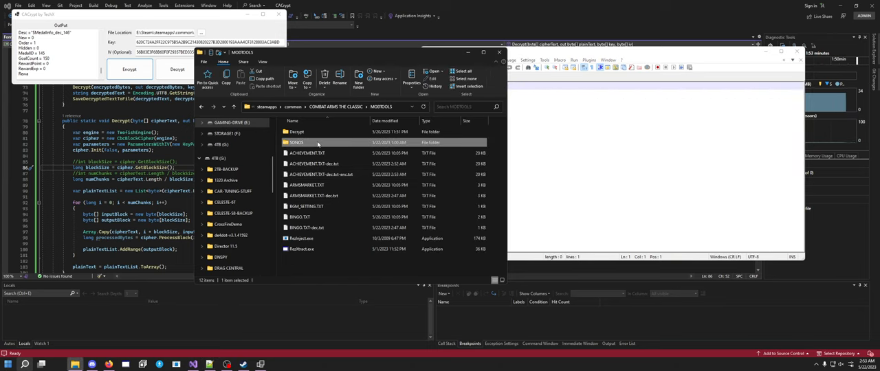
double_click(296, 142)
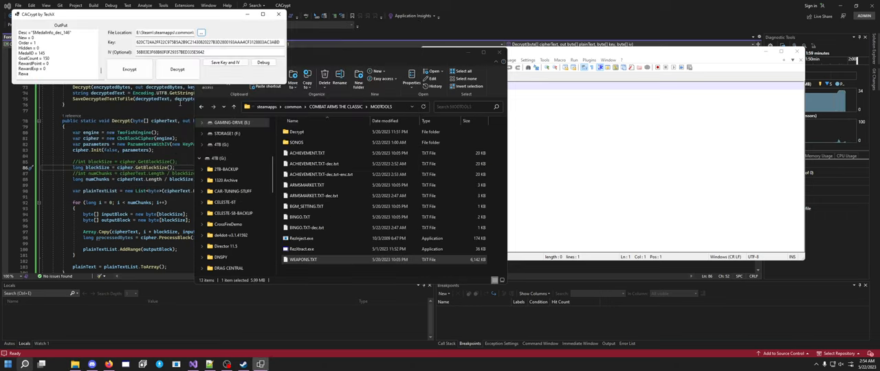
- Decrypt WEAPONS.TXT, dismiss the block size message, and scroll through WEAPONS.TXT-dec.txt in Notepad++
click(177, 68)
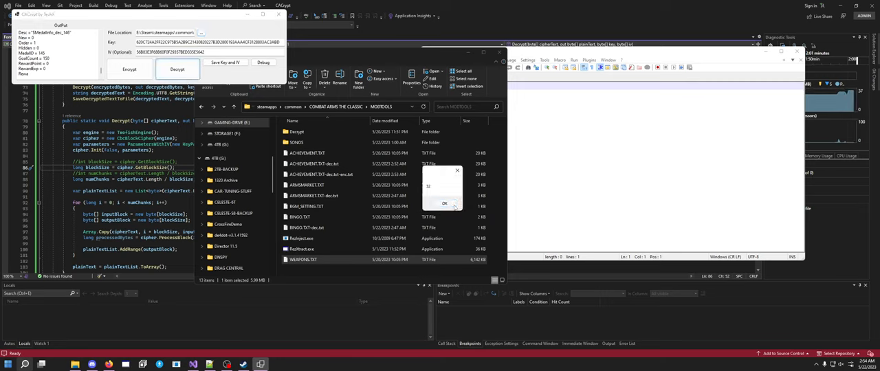
click(444, 204)
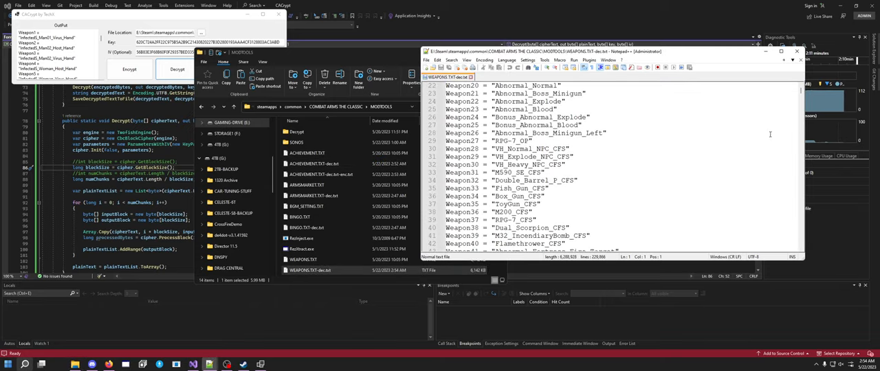
scroll(down, 3)
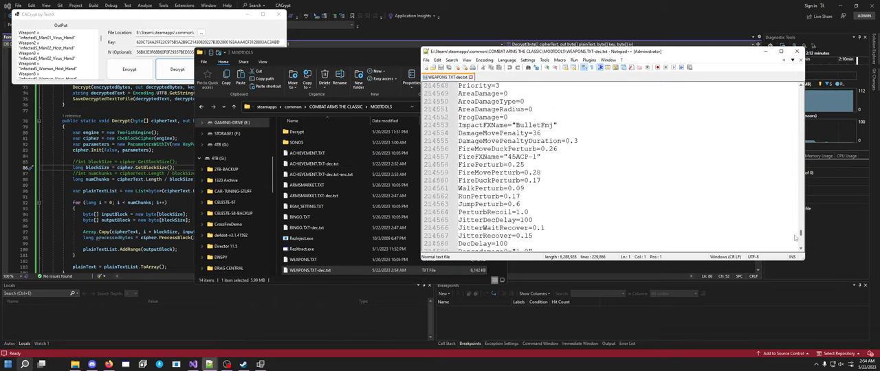
scroll(down, 3)
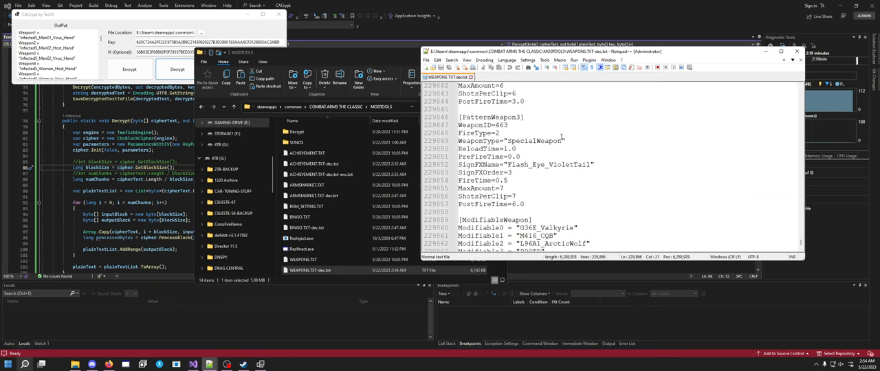
scroll(down, 3)
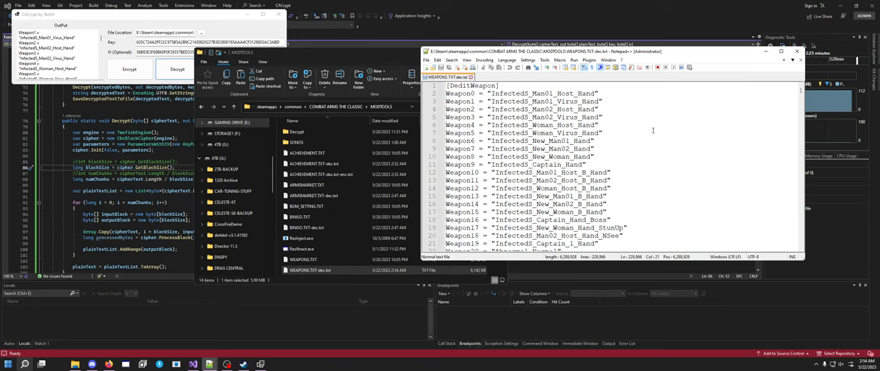
scroll(down, 3)
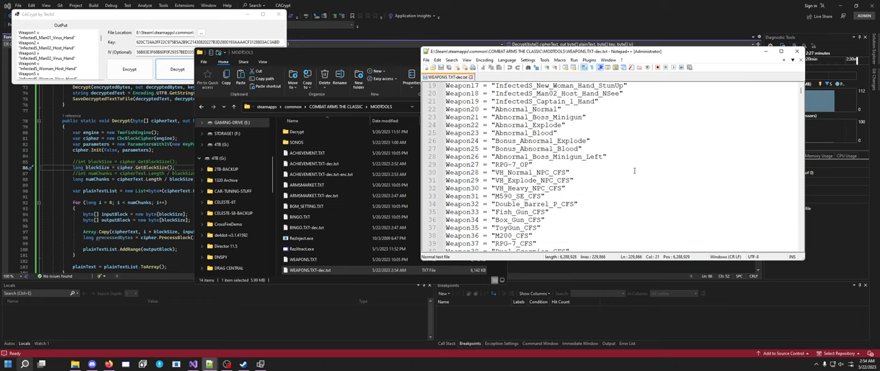
scroll(down, 3)
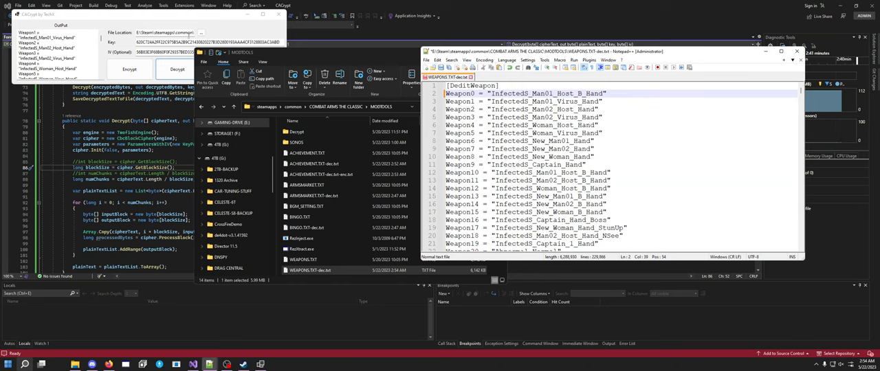
- Encrypt the edited weapons file, acknowledge the 64 and success messages, and open encrypted WEAPONS.TXT
right_click(309, 270)
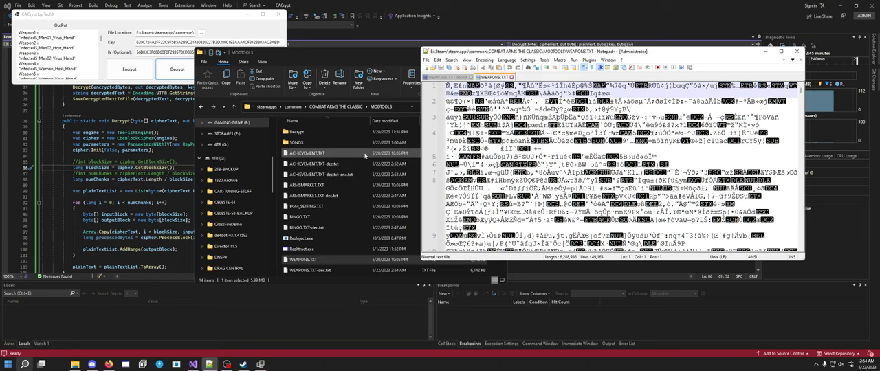
click(176, 68)
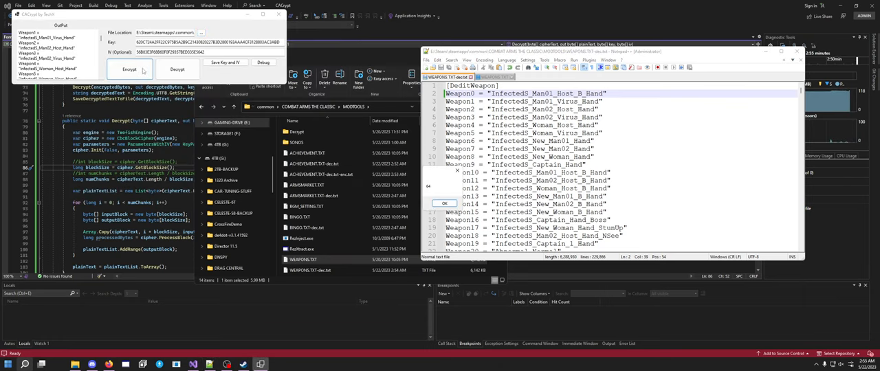
click(129, 69)
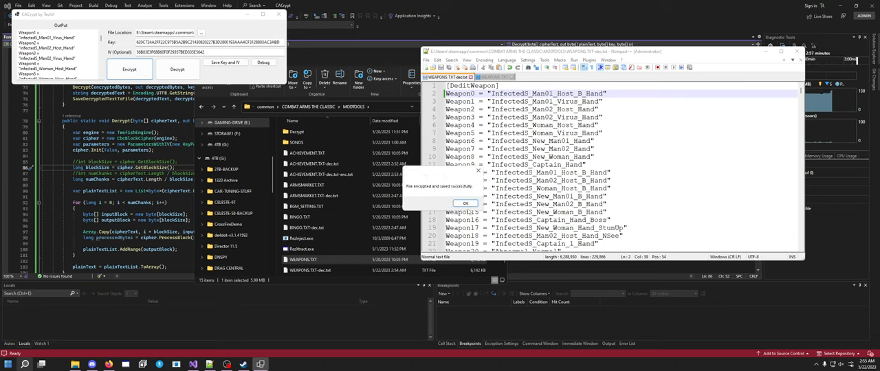
click(464, 204)
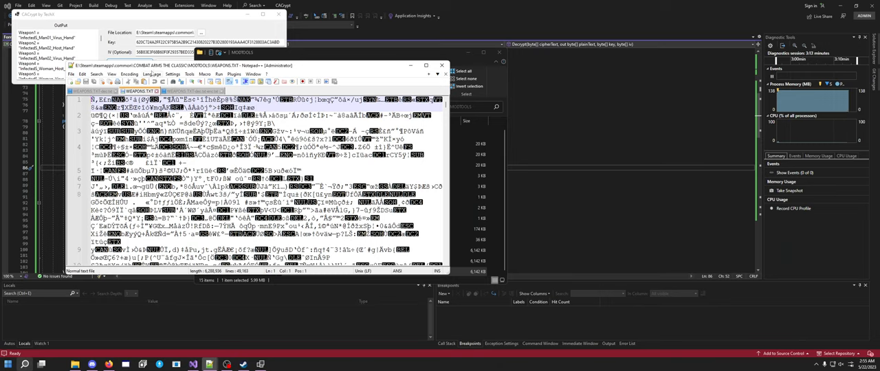
- Browse Notepad++'s View, Tools (MD5/SHA-256) and Plugins menus for a hash or compare feature
click(112, 74)
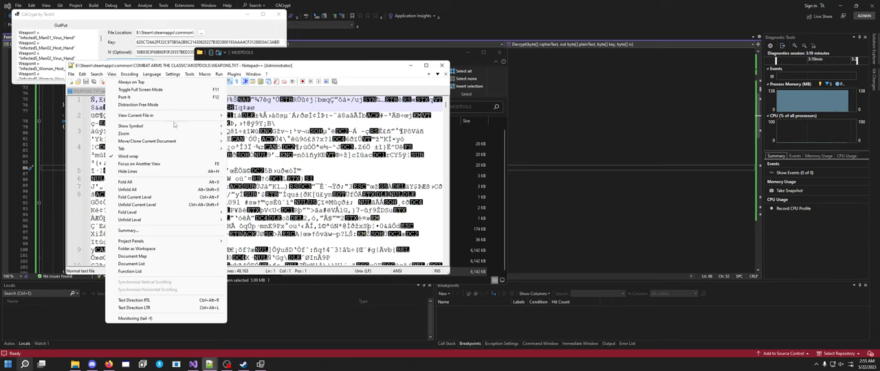
click(96, 73)
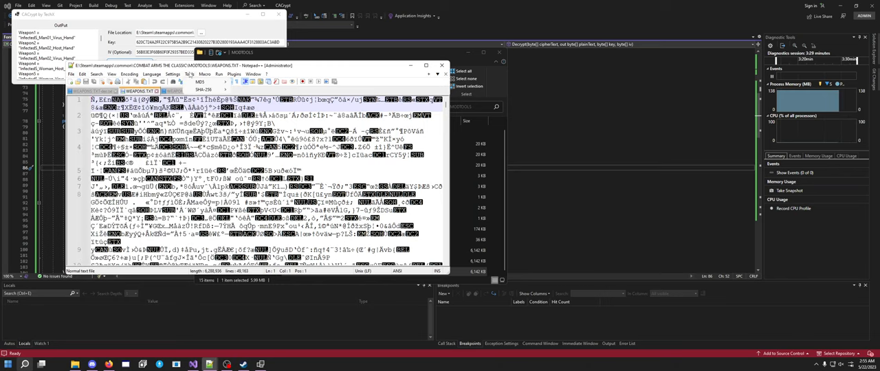
click(228, 74)
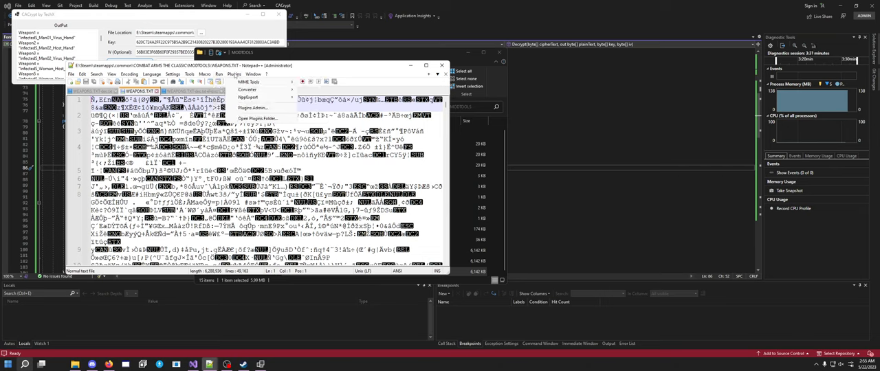
click(204, 74)
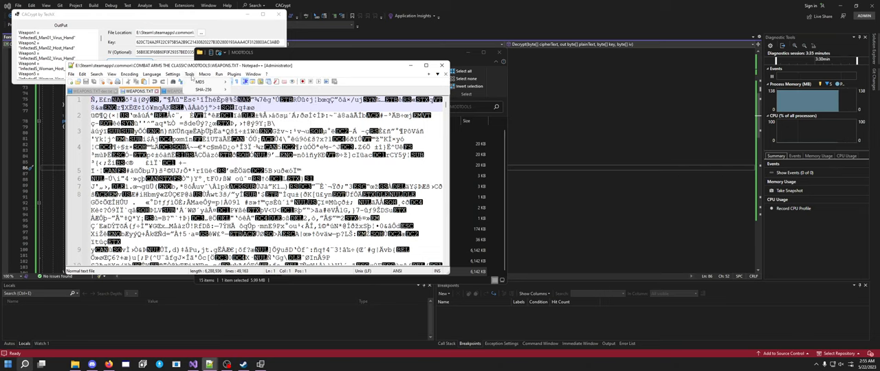
click(151, 74)
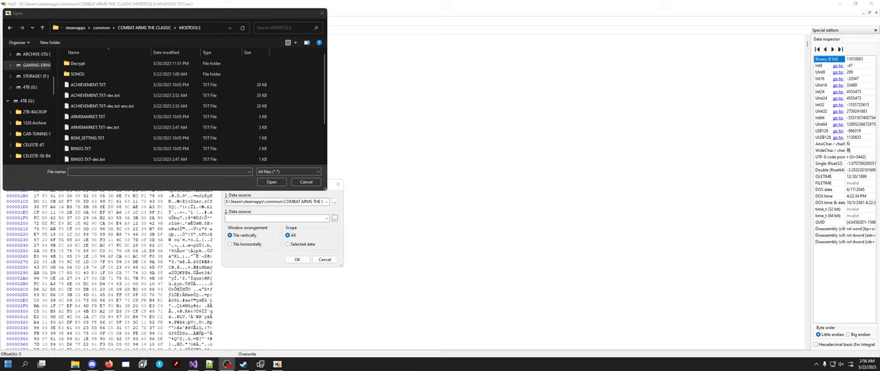
- Confirm comparing WEAPONS.TXT.hex with WEAPONS.TXT-dec.txt-enc.txt, tiled vertically with scope All
scroll(down, 3)
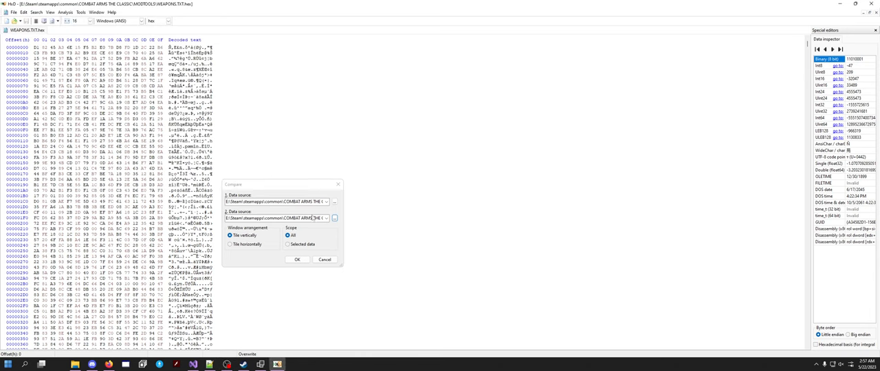
click(297, 260)
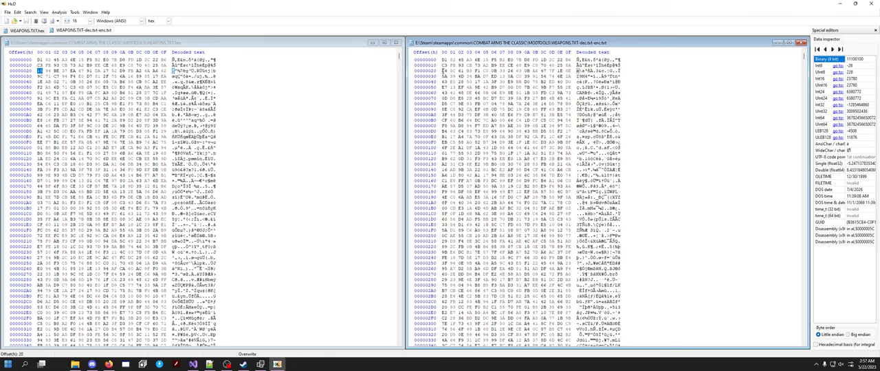
- Browse HxD's Edit, Search and View menus, scroll the hex panes, then return to Visual Studio
drag(441, 70, 569, 70)
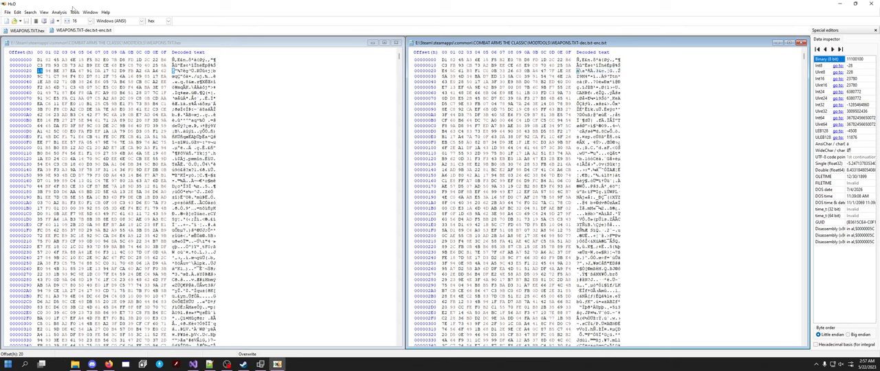
click(16, 13)
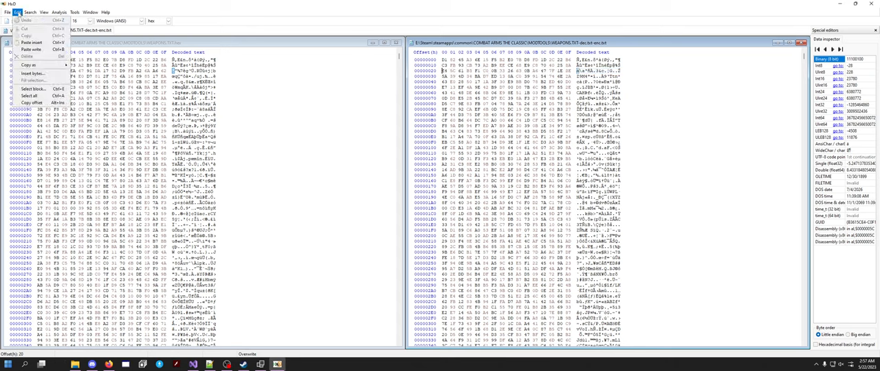
click(30, 12)
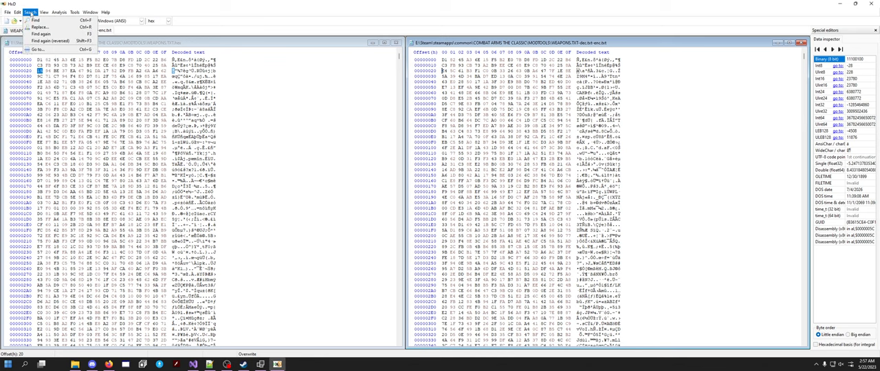
click(43, 12)
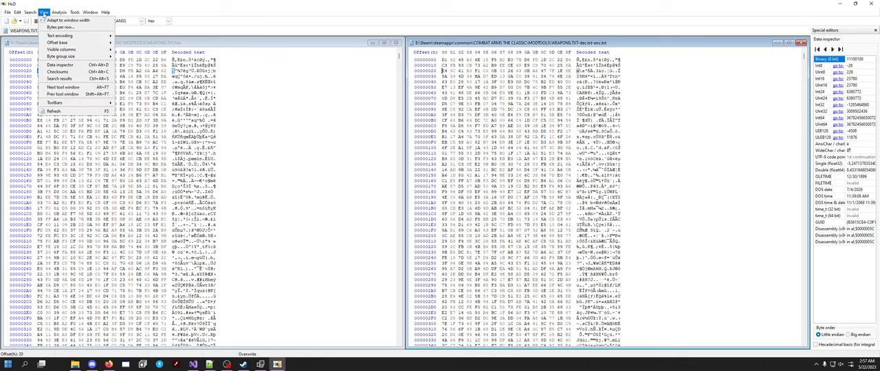
click(59, 12)
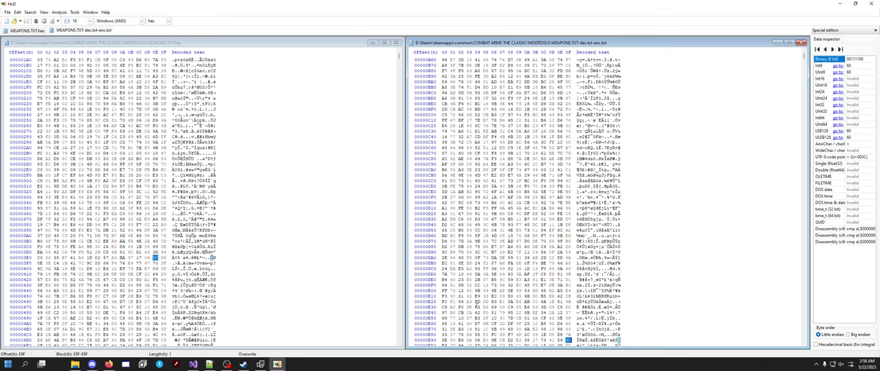
scroll(down, 3)
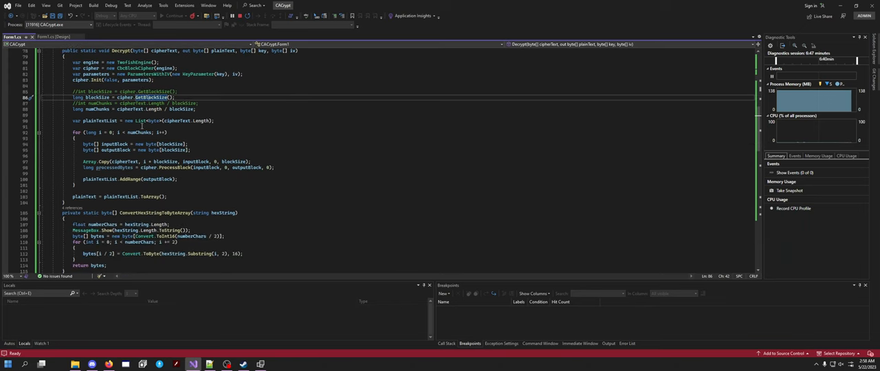
- Change the conversion loop counter to 'long i' and cast the Substring index as (int)i
scroll(down, 3)
text(long)
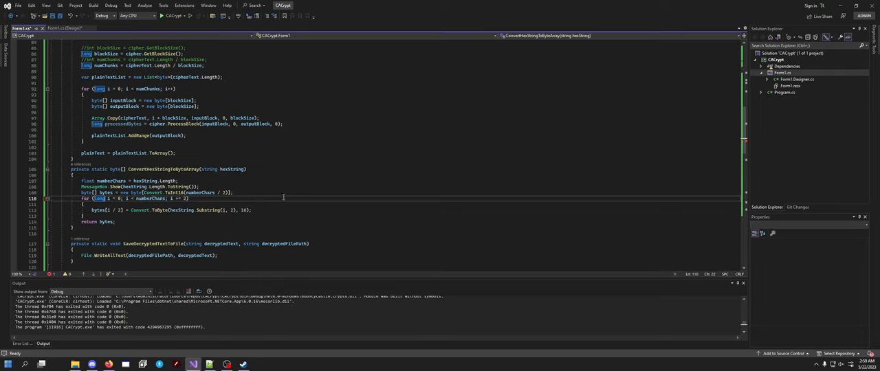
mouse_move(224, 210)
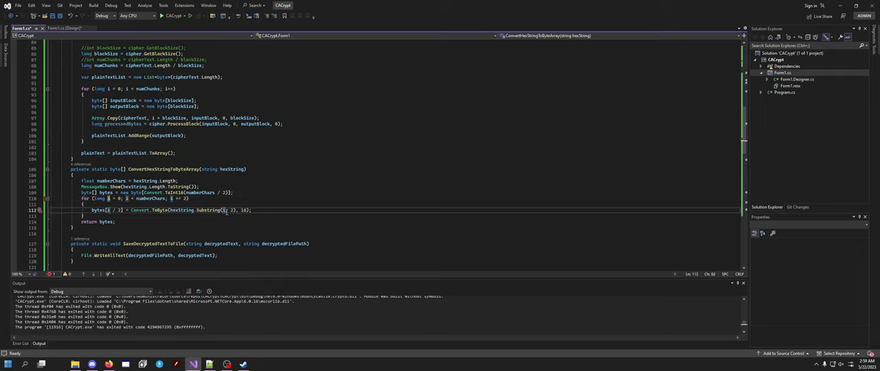
click(39, 210)
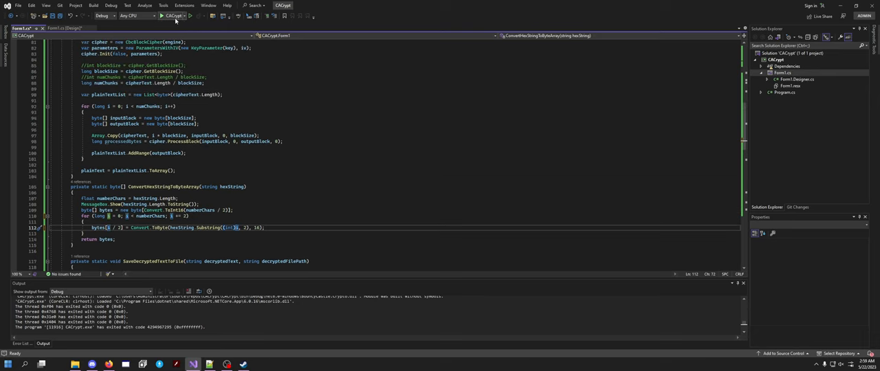
- Start the rebuilt CACrypt tool and dismiss the 64-length message box
click(161, 16)
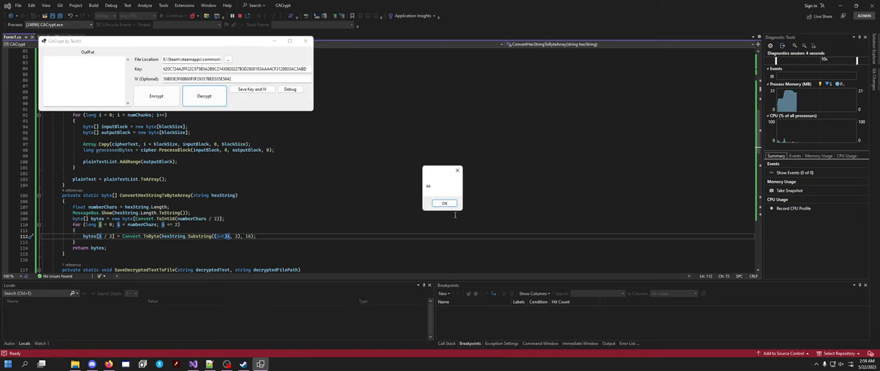
click(444, 203)
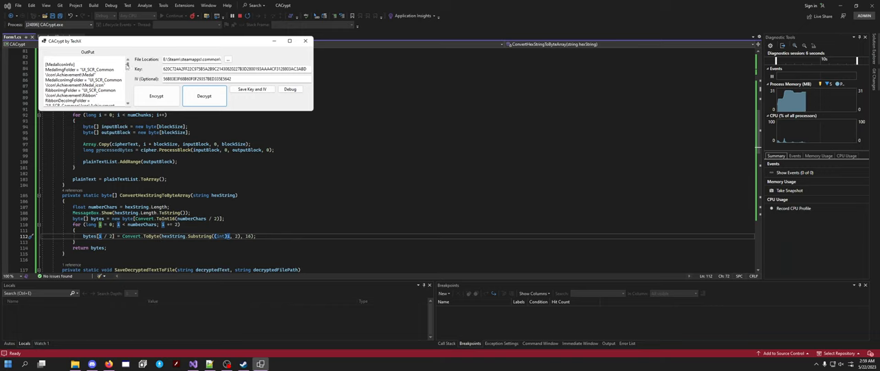